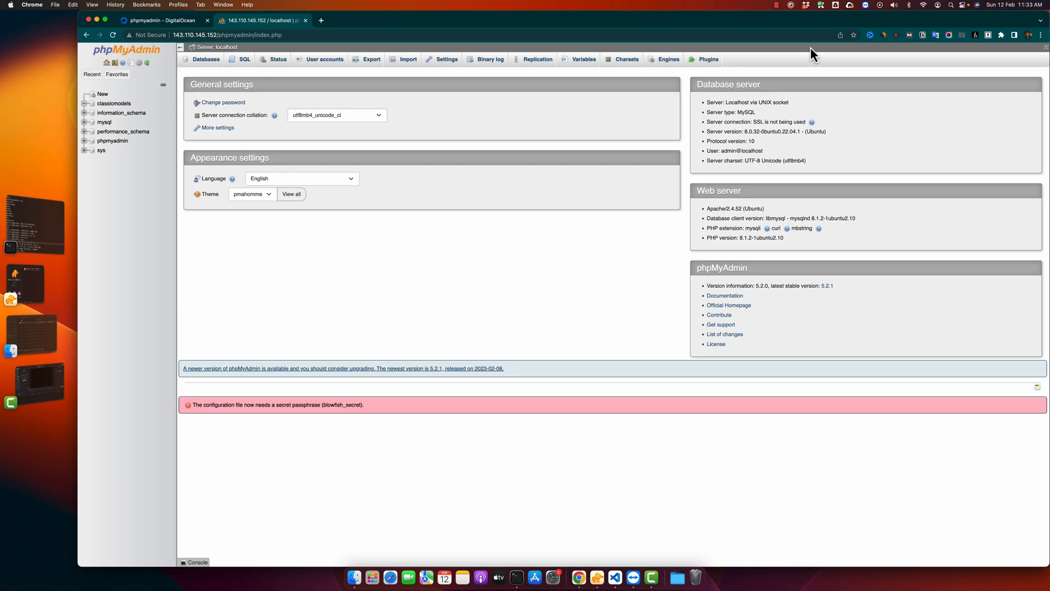
{"action": "mouse_move", "coordinate": [333, 166]}
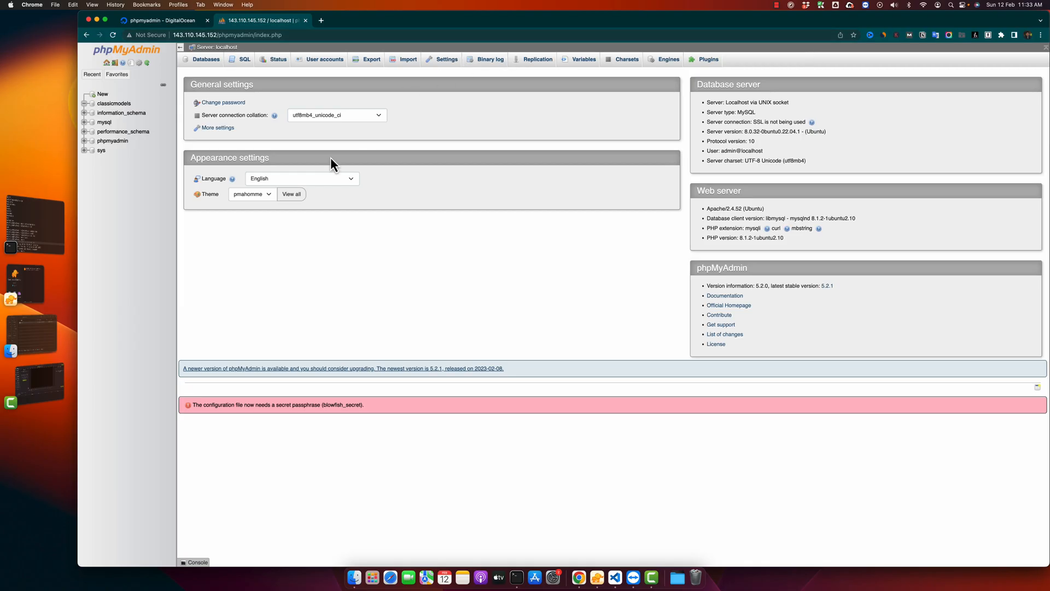
{"action": "mouse_move", "coordinate": [325, 305]}
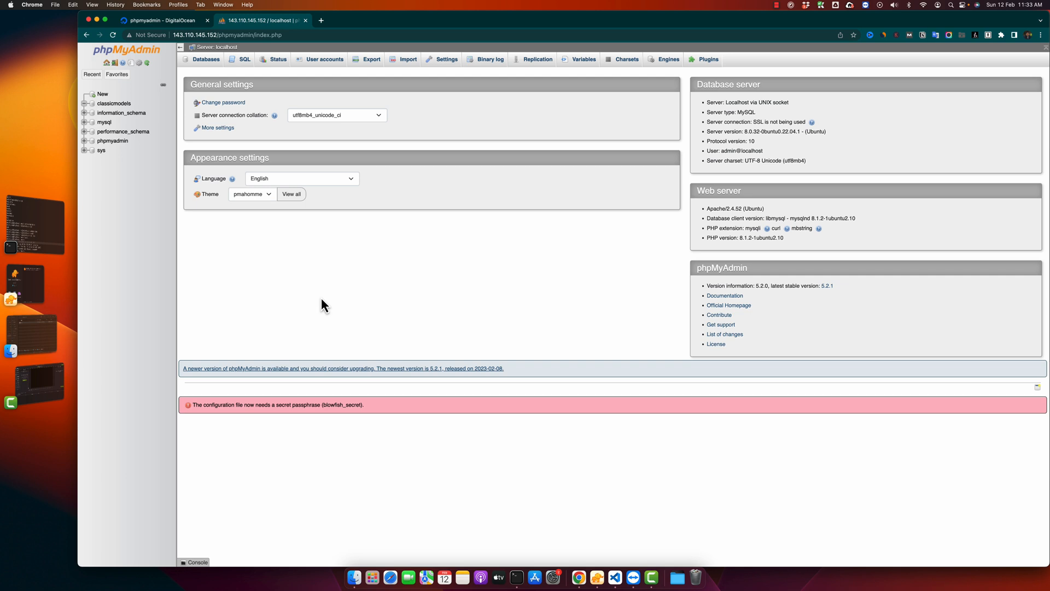
{"action": "mouse_move", "coordinate": [301, 292]}
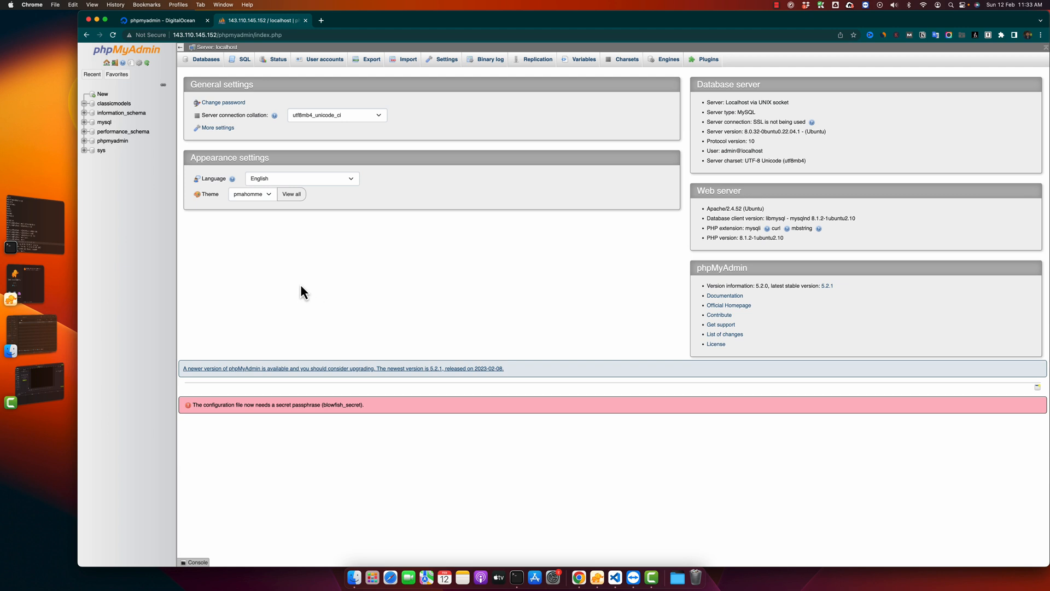
{"action": "mouse_move", "coordinate": [209, 81]}
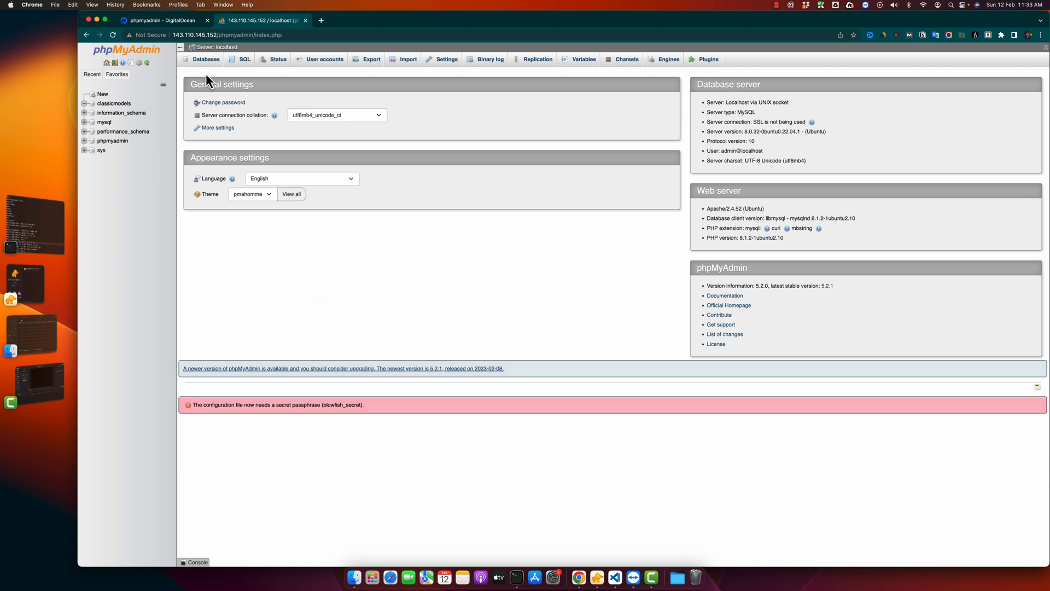
{"action": "mouse_move", "coordinate": [206, 64]}
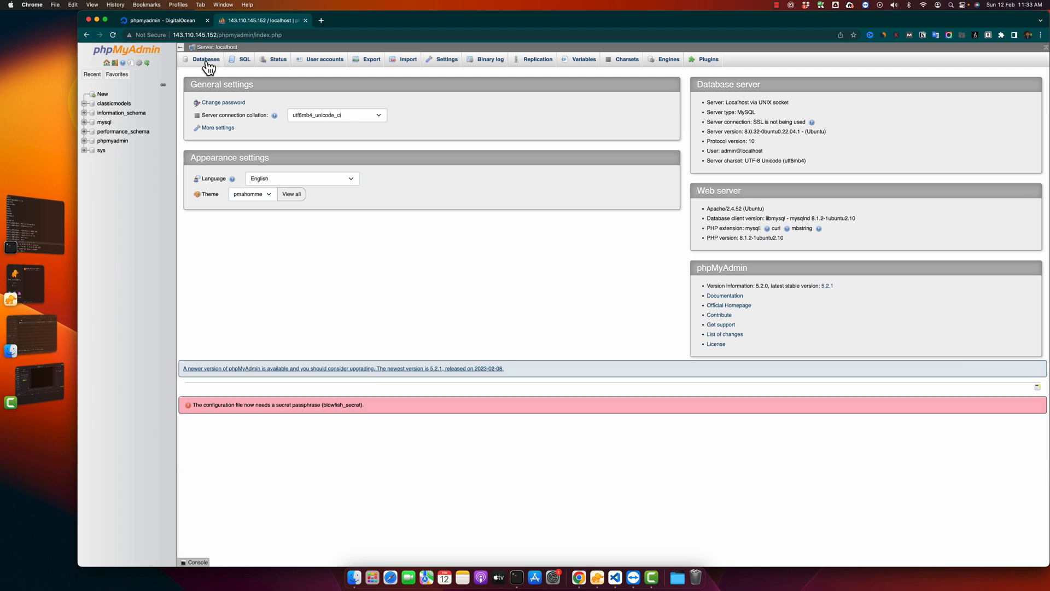
Attach db.sql as the upload file on the server Import page.
{"action": "left_click", "coordinate": [407, 59]}
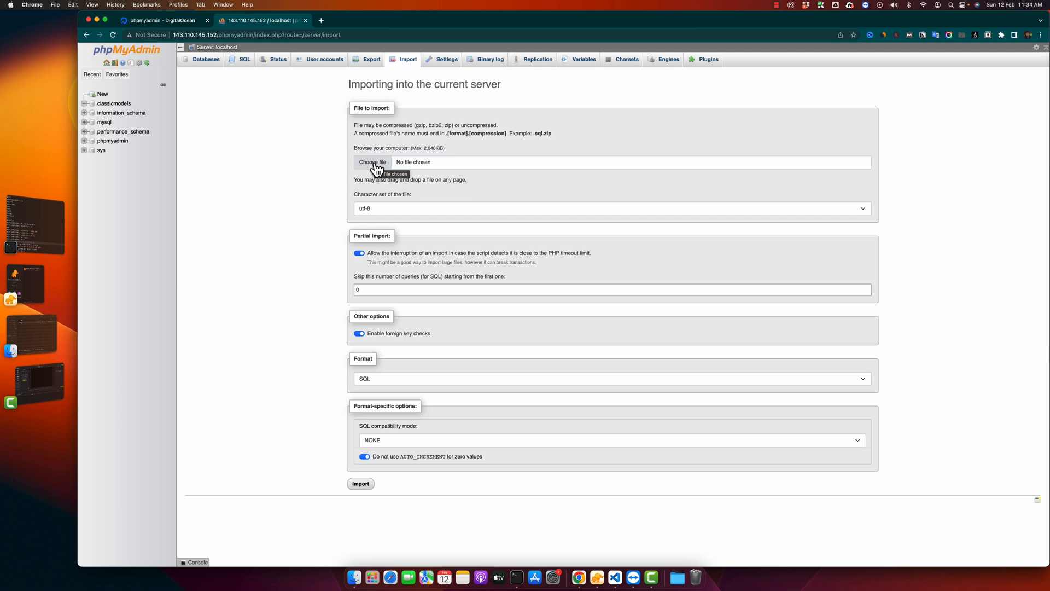
{"action": "left_click", "coordinate": [373, 162]}
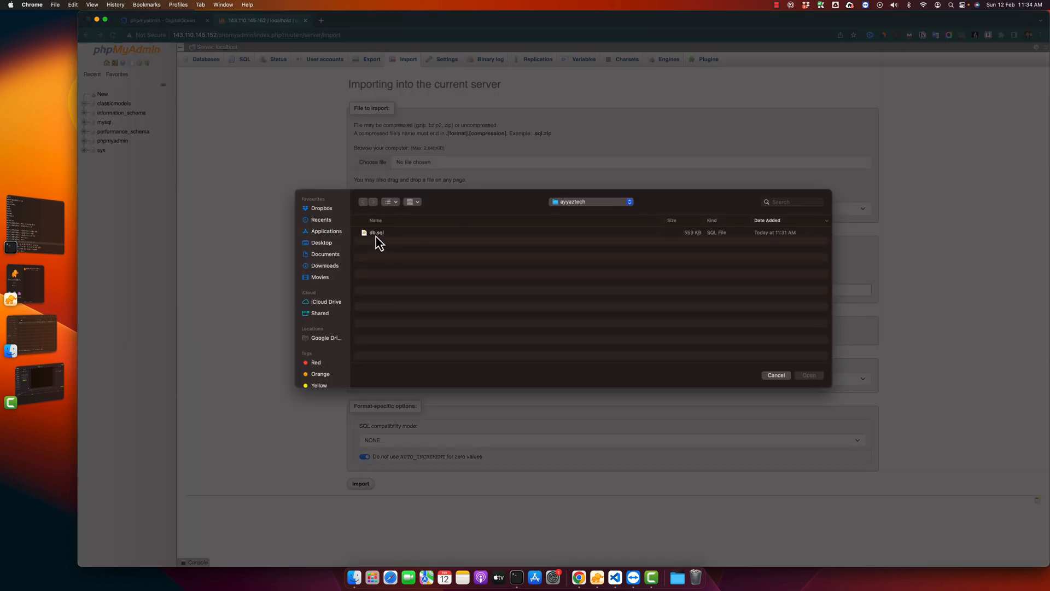
{"action": "left_click", "coordinate": [377, 233]}
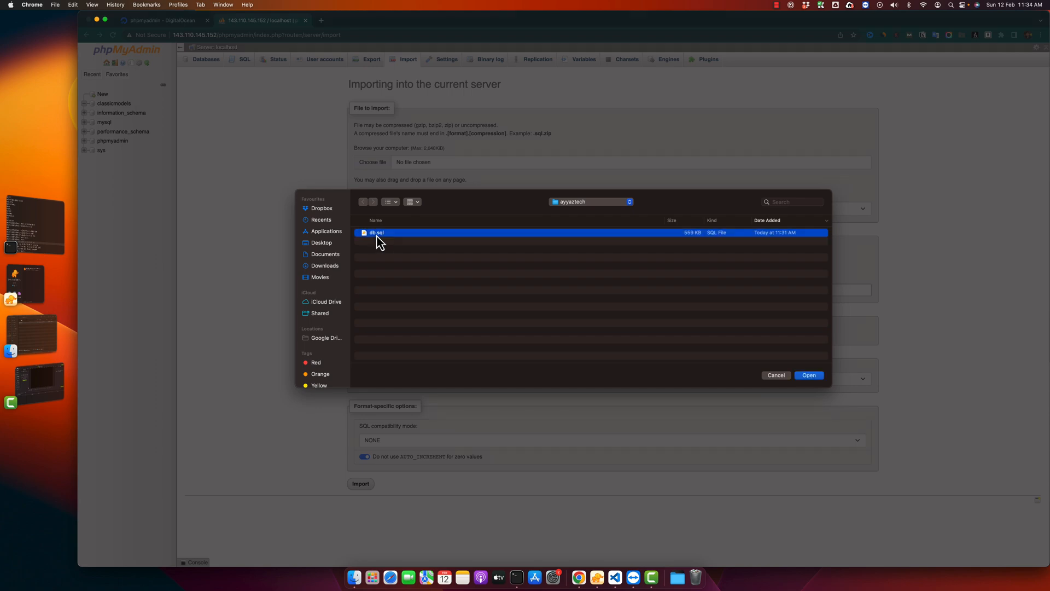
{"action": "left_click", "coordinate": [809, 375]}
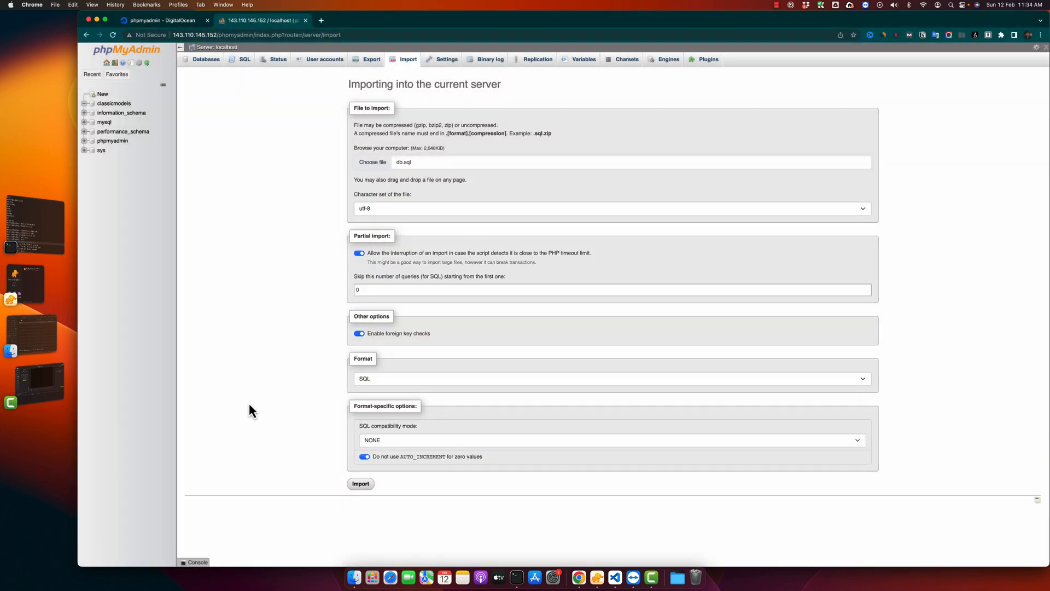
{"action": "mouse_move", "coordinate": [361, 483]}
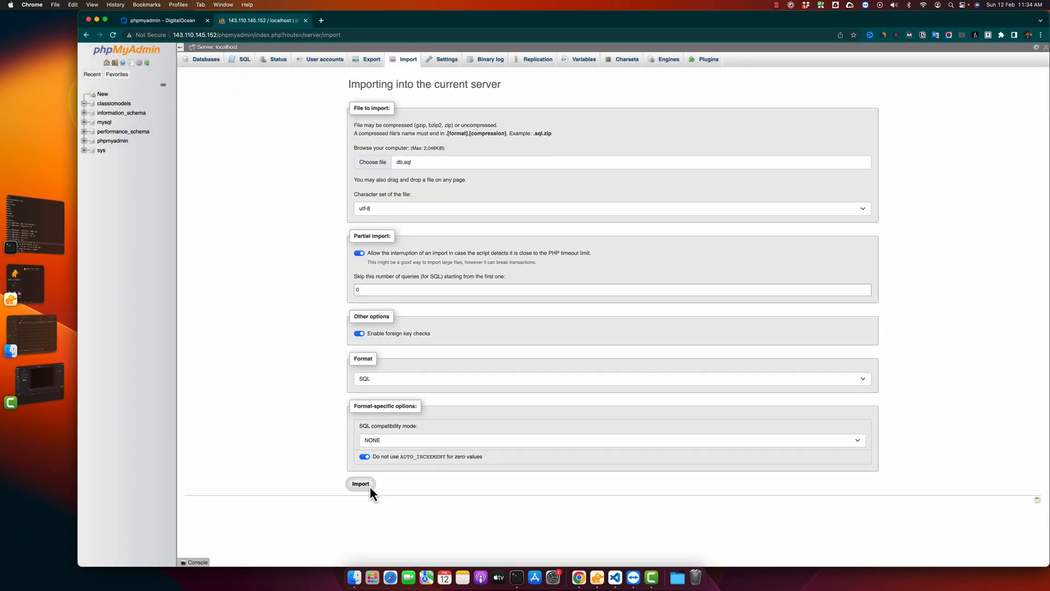
Submit the import form to upload db.sql to the server.
{"action": "left_click", "coordinate": [360, 484]}
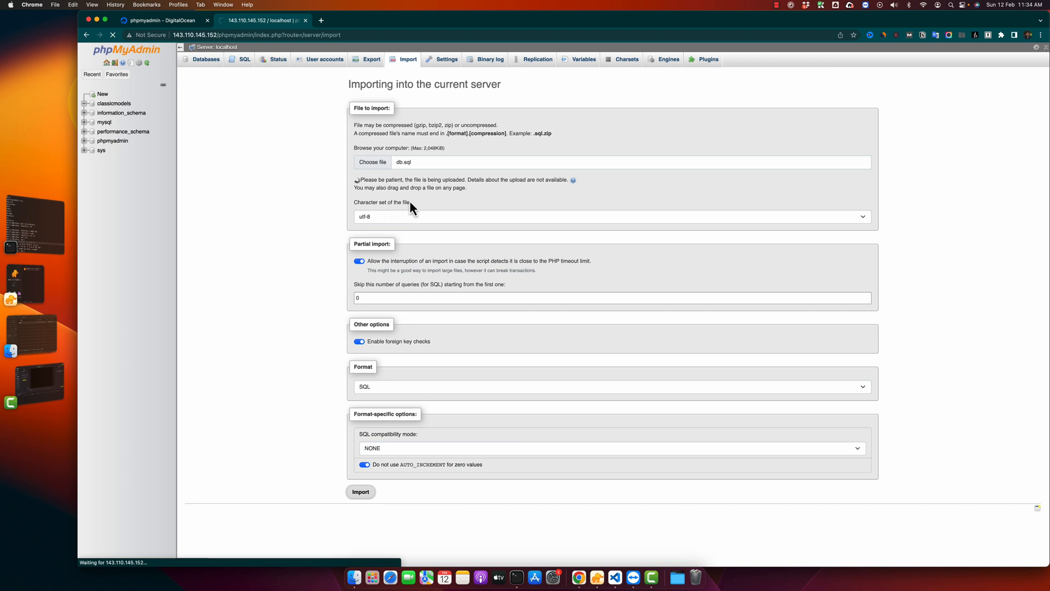
{"action": "mouse_move", "coordinate": [355, 183]}
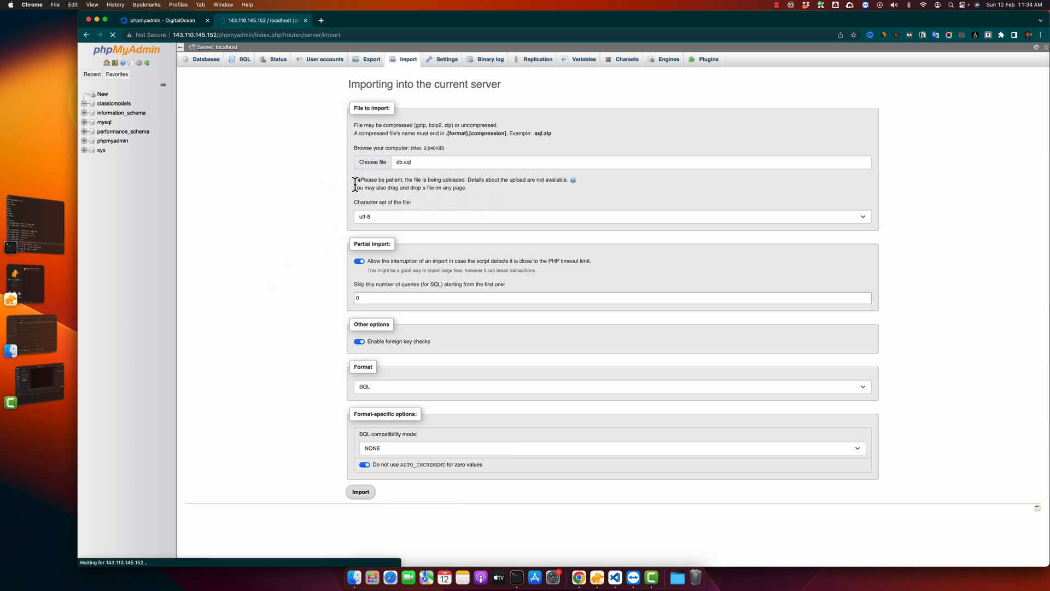
{"action": "mouse_move", "coordinate": [434, 216]}
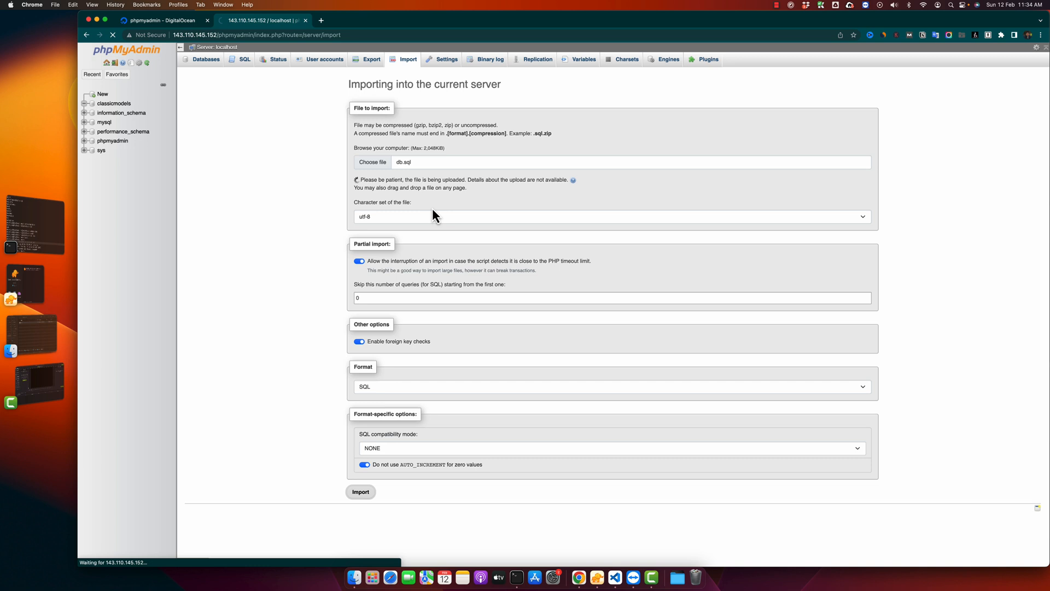
{"action": "mouse_move", "coordinate": [281, 186]}
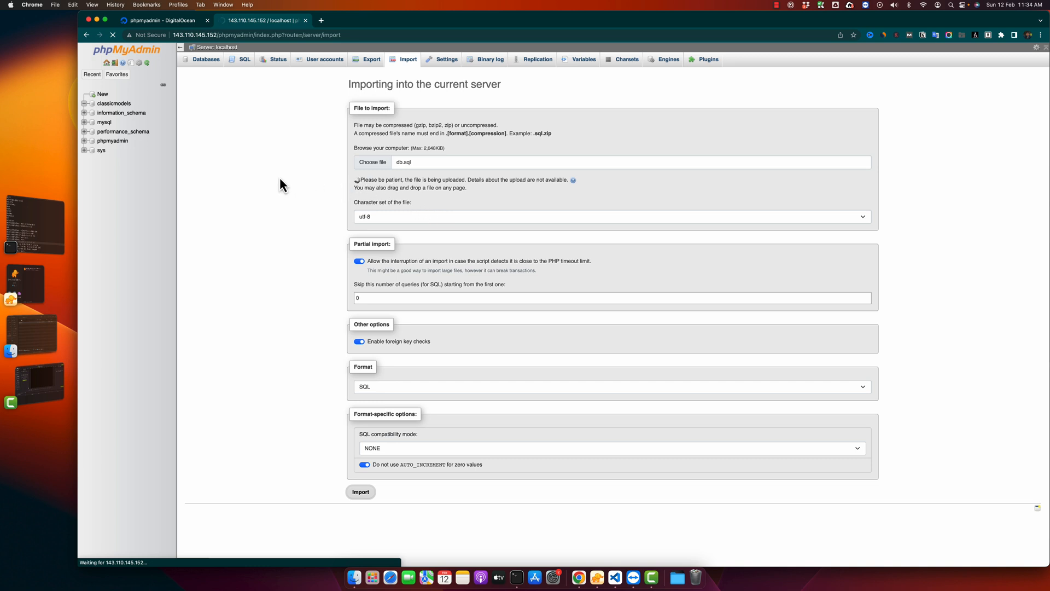
Confirm the import finished with 5593 queries and world_x listed in navigation.
{"action": "left_click", "coordinate": [360, 492]}
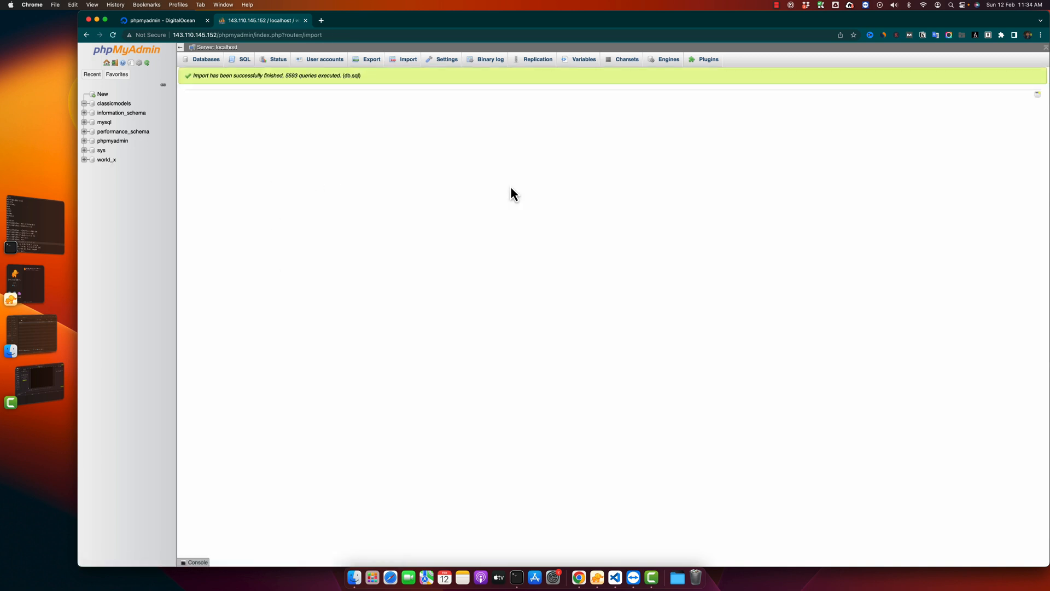
{"action": "mouse_move", "coordinate": [306, 95]}
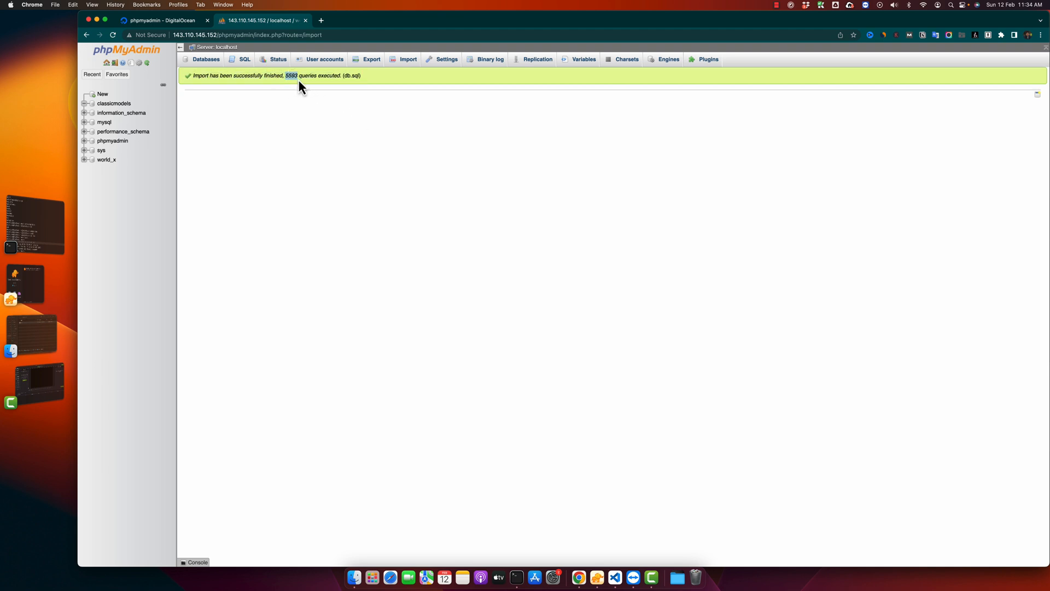
{"action": "mouse_move", "coordinate": [231, 161]}
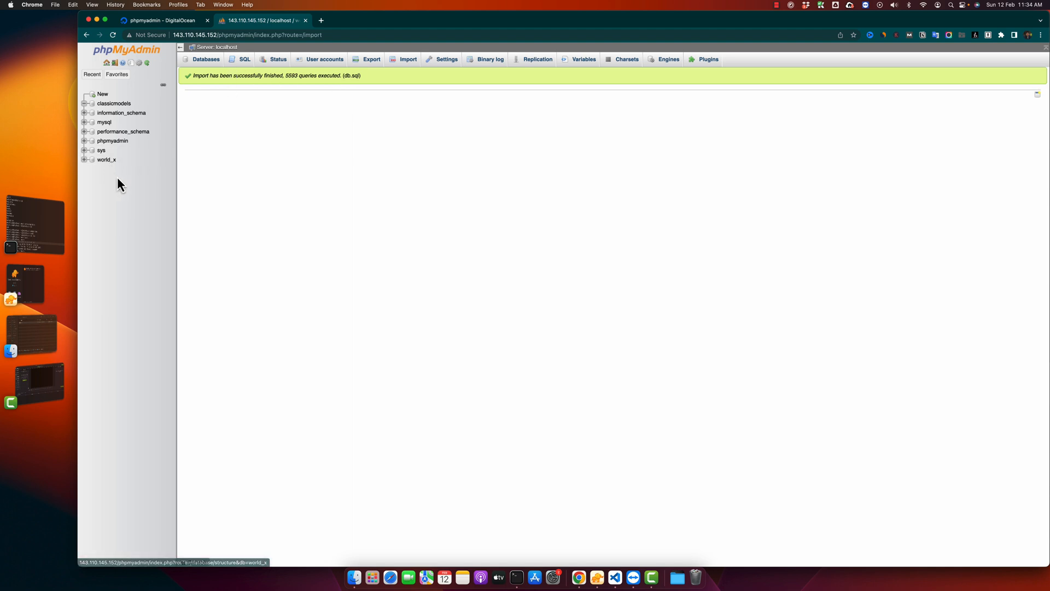
{"action": "mouse_move", "coordinate": [106, 159]}
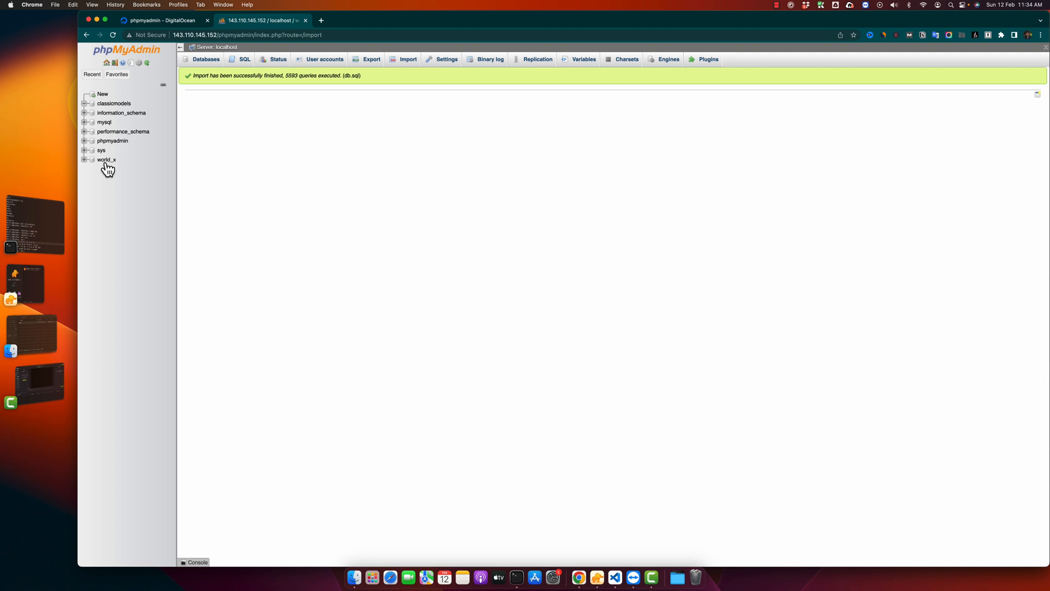
{"action": "mouse_move", "coordinate": [125, 184]}
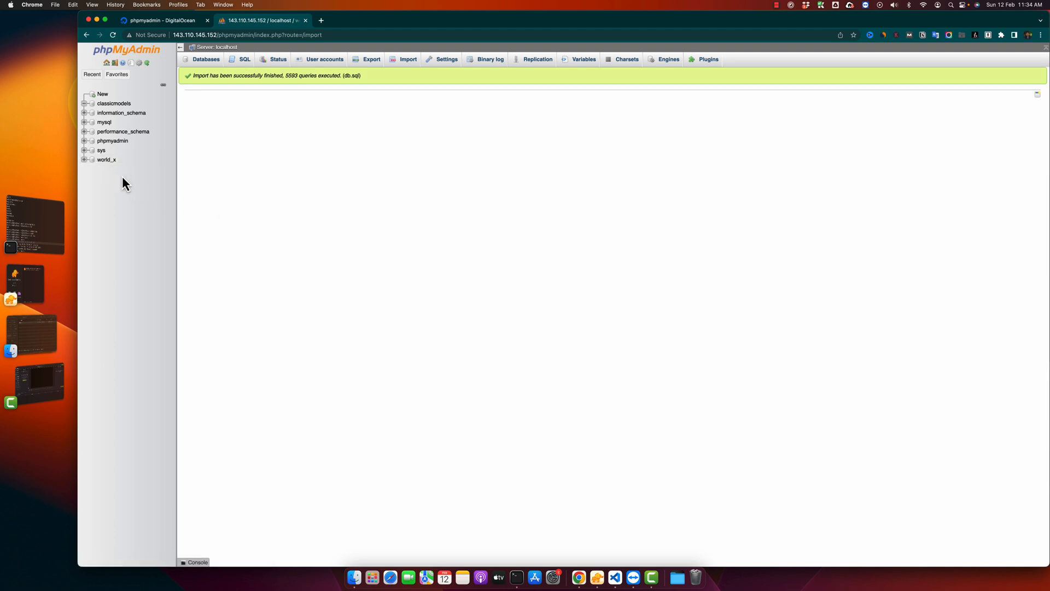
Open world_x and expand it to show city, country, countryinfo and countrylanguage.
{"action": "left_click", "coordinate": [107, 159]}
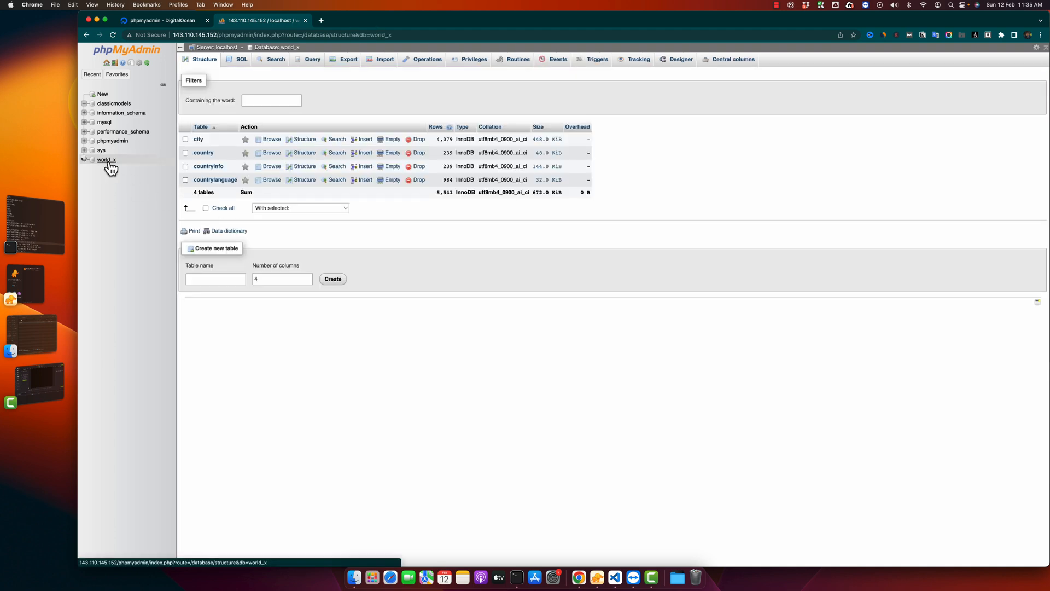
{"action": "left_click", "coordinate": [86, 159]}
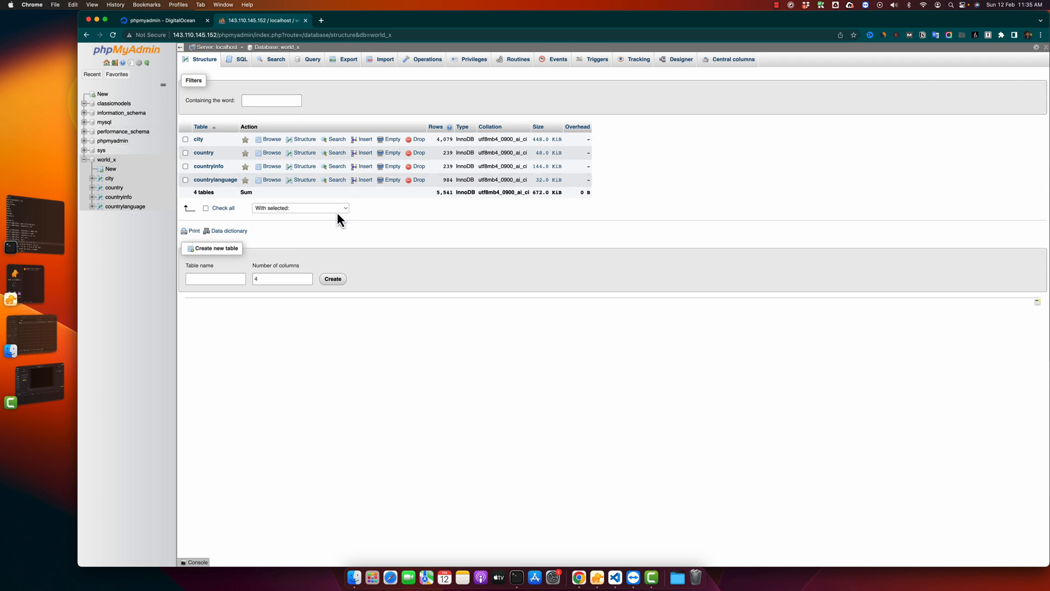
{"action": "mouse_move", "coordinate": [220, 208]}
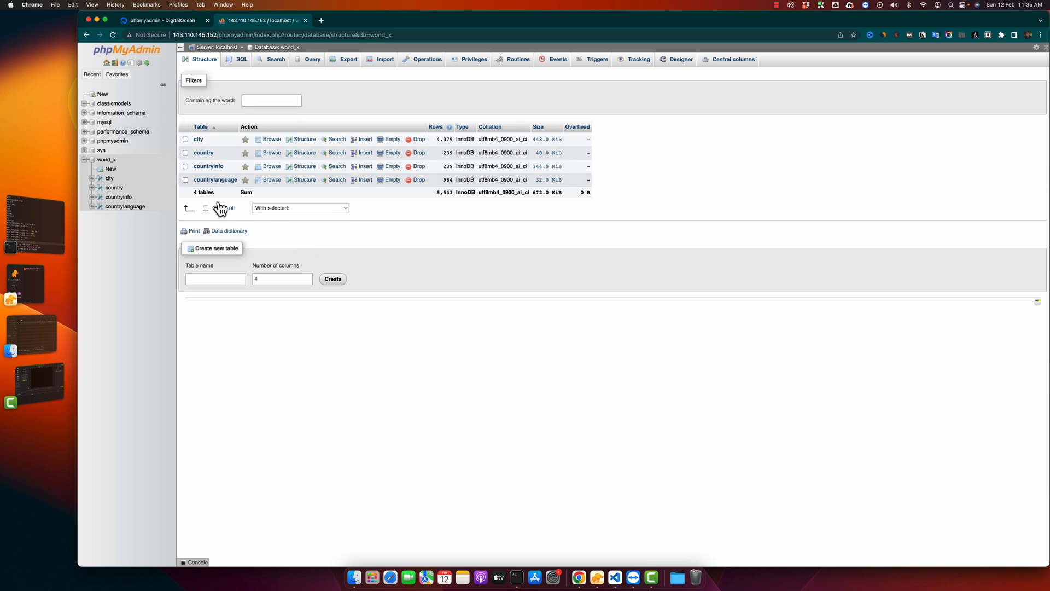
{"action": "mouse_move", "coordinate": [428, 233]}
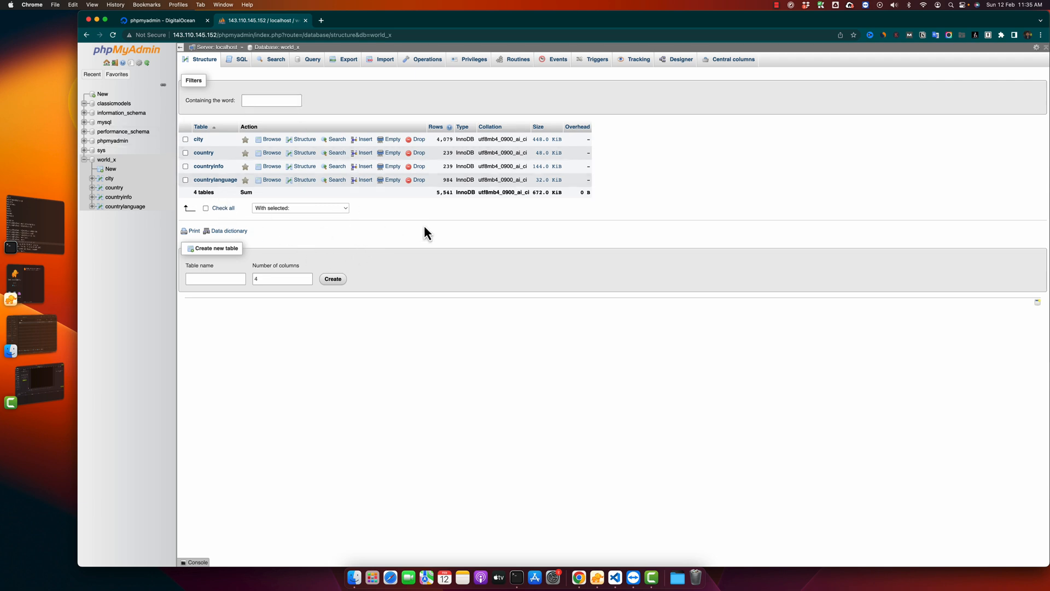
{"action": "mouse_move", "coordinate": [224, 165]}
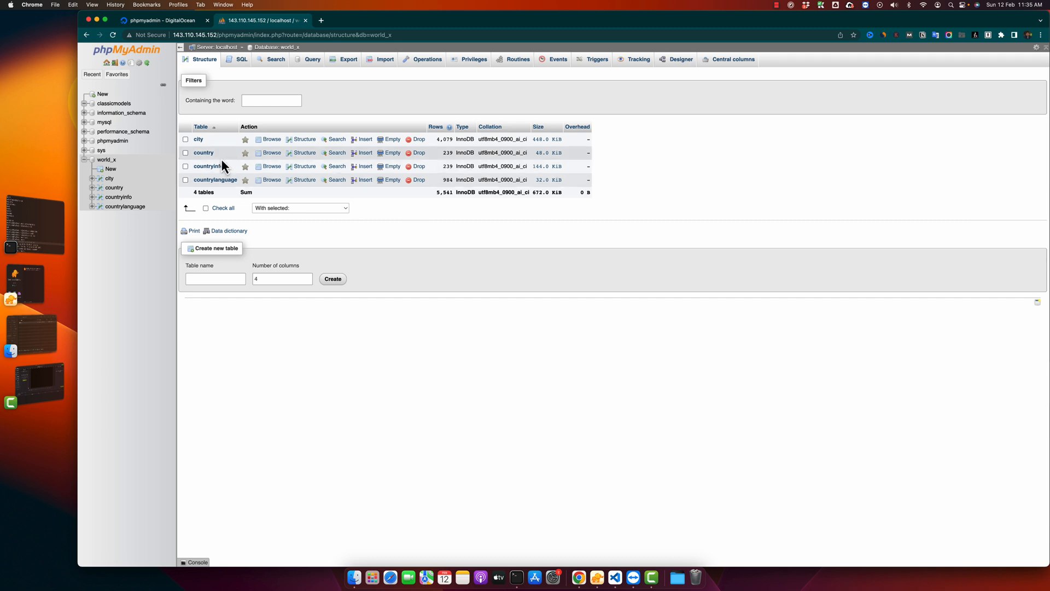
{"action": "mouse_move", "coordinate": [227, 149]}
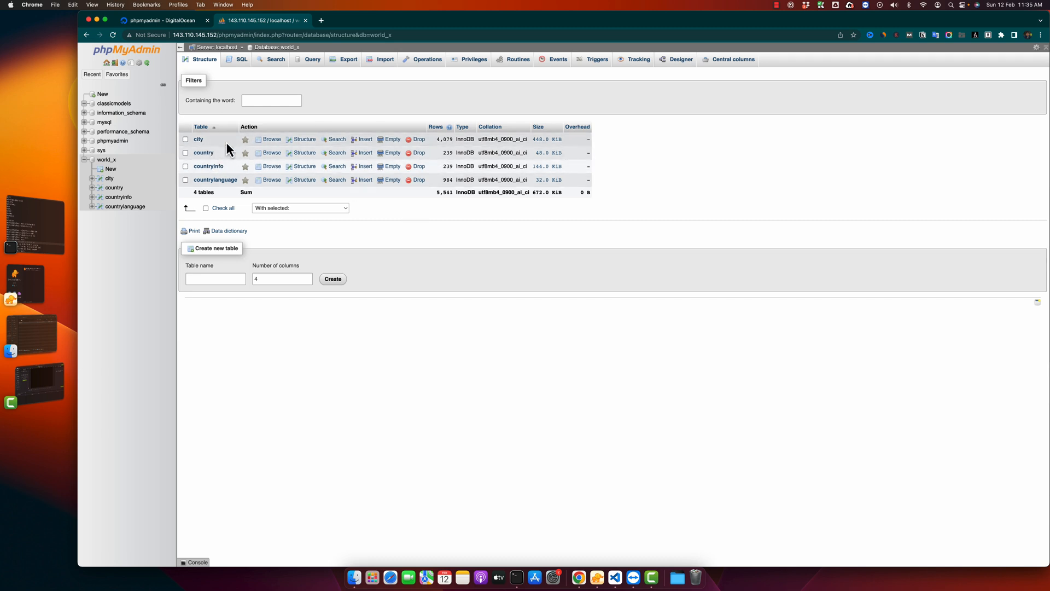
Browse the city table, showing 25 of its 4079 records.
{"action": "left_click", "coordinate": [271, 139]}
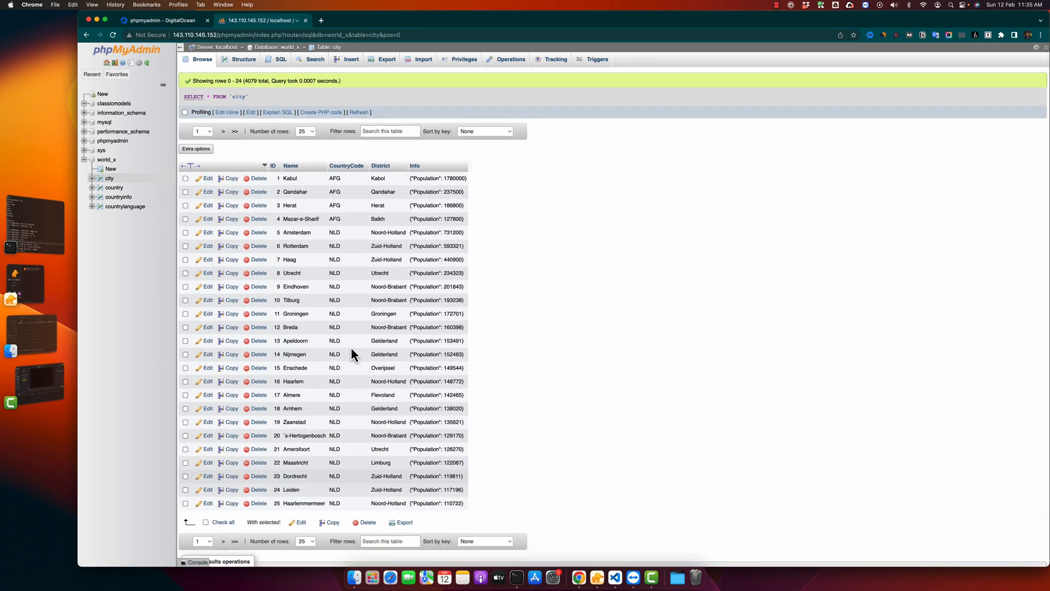
{"action": "mouse_move", "coordinate": [686, 283]}
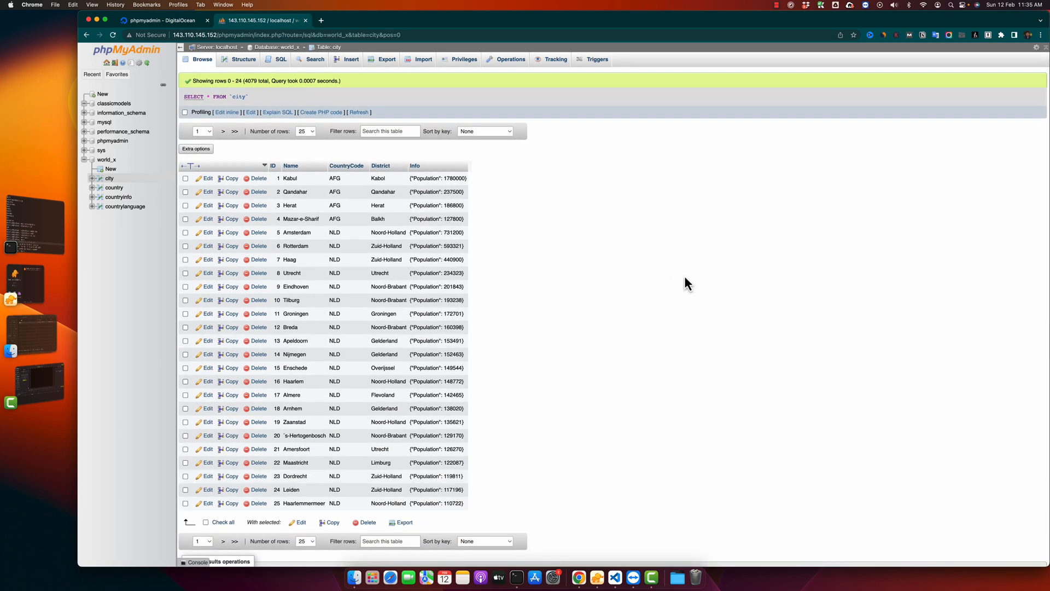
{"action": "mouse_move", "coordinate": [316, 126]}
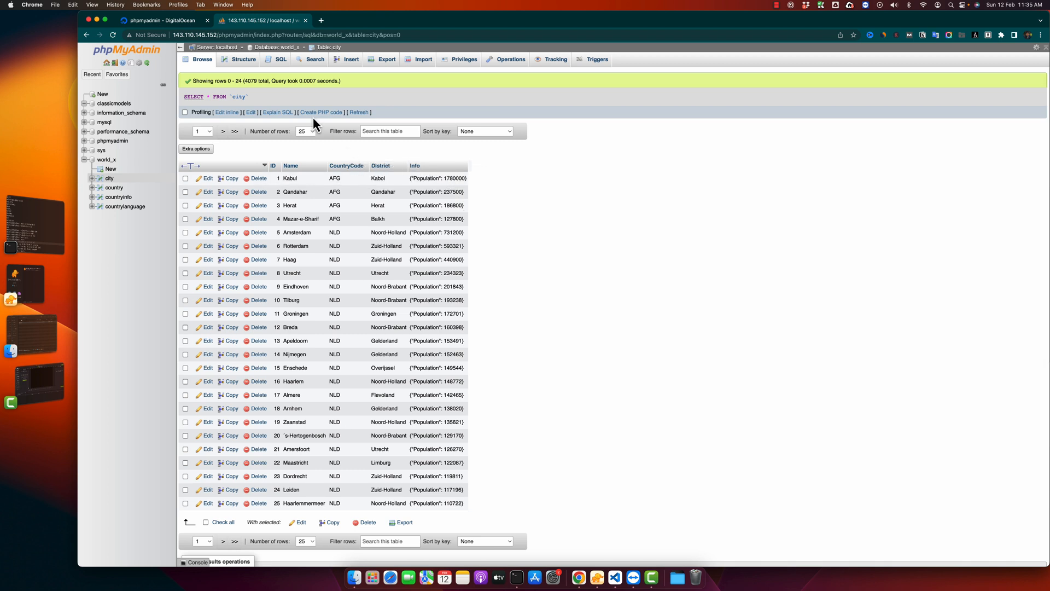
{"action": "mouse_move", "coordinate": [307, 110]}
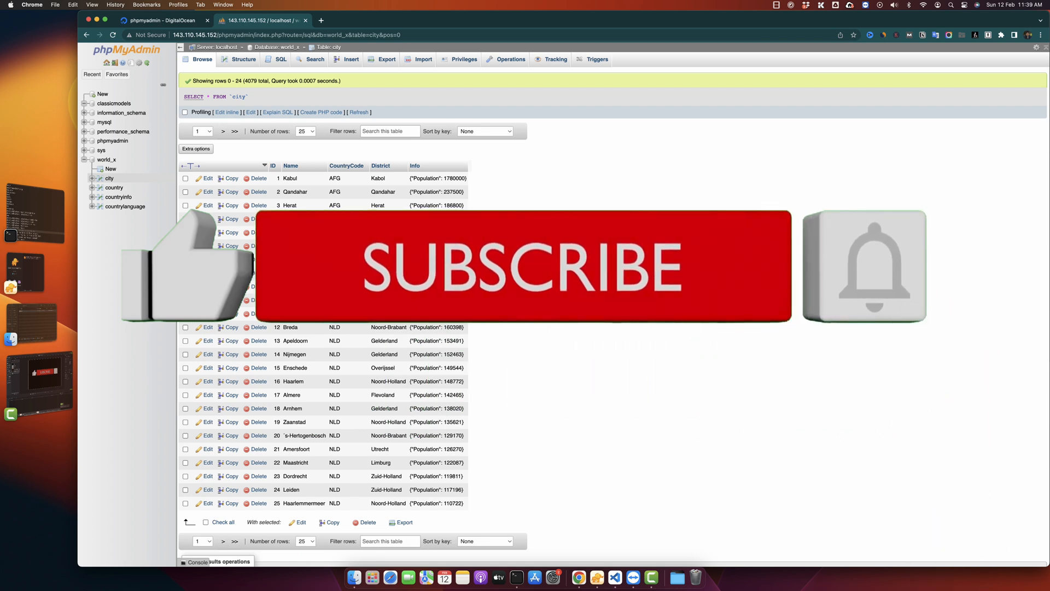
{"action": "mouse_move", "coordinate": [201, 375]}
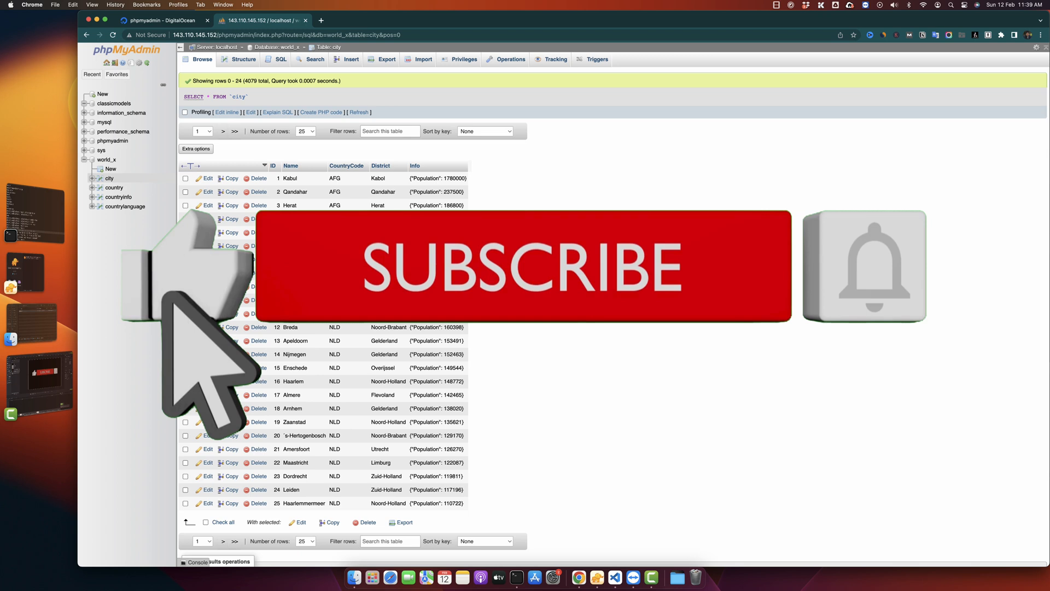